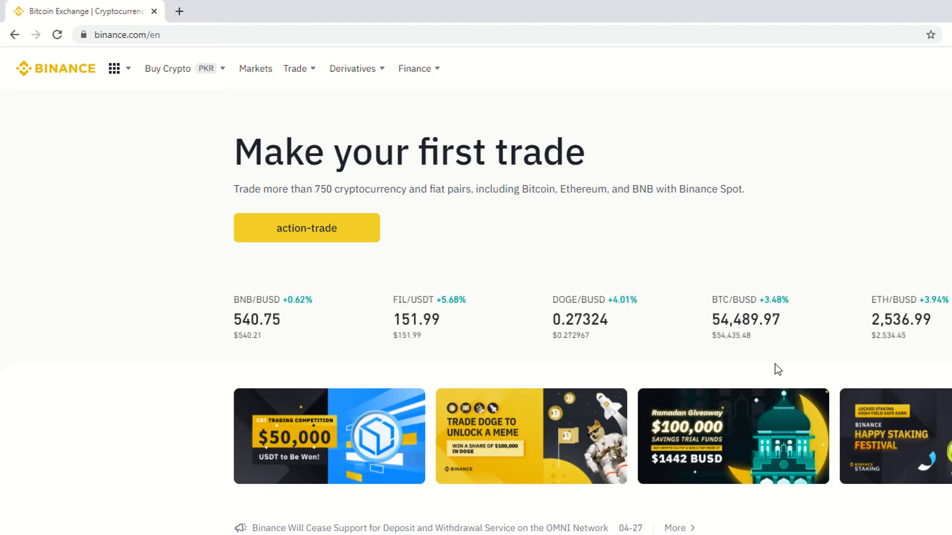
{"action": "mouse_move", "coordinate": [747, 371]}
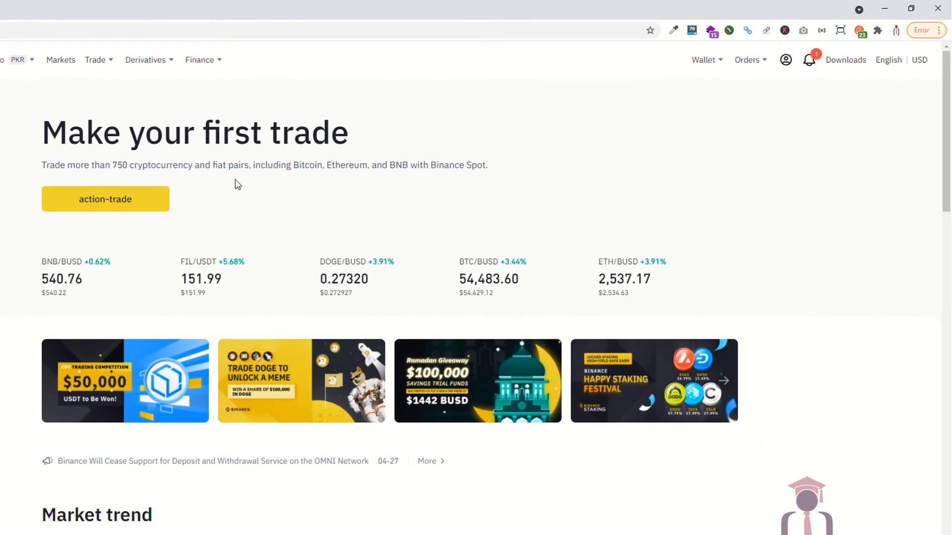
- Review the account menu and highlight the account's Verified status
{"action": "left_click", "coordinate": [786, 60]}
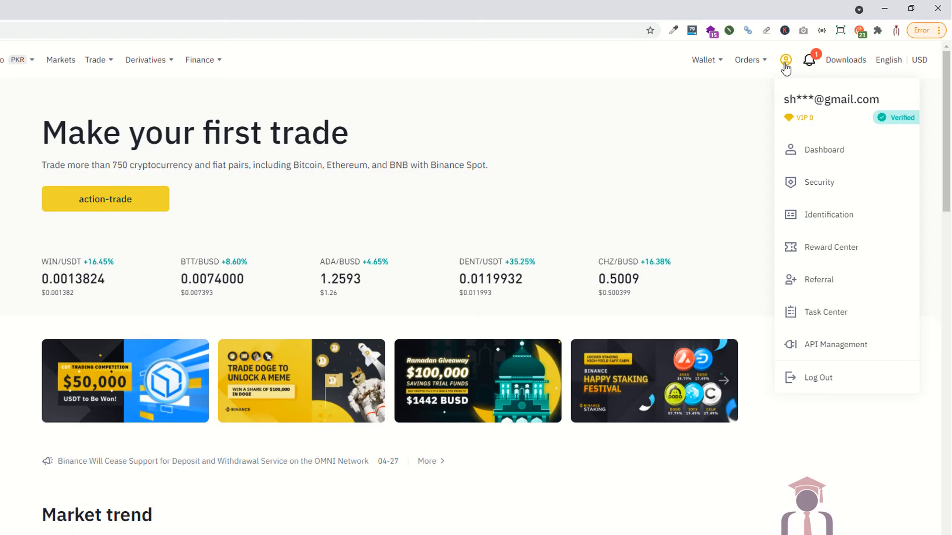
{"action": "mouse_move", "coordinate": [738, 93]}
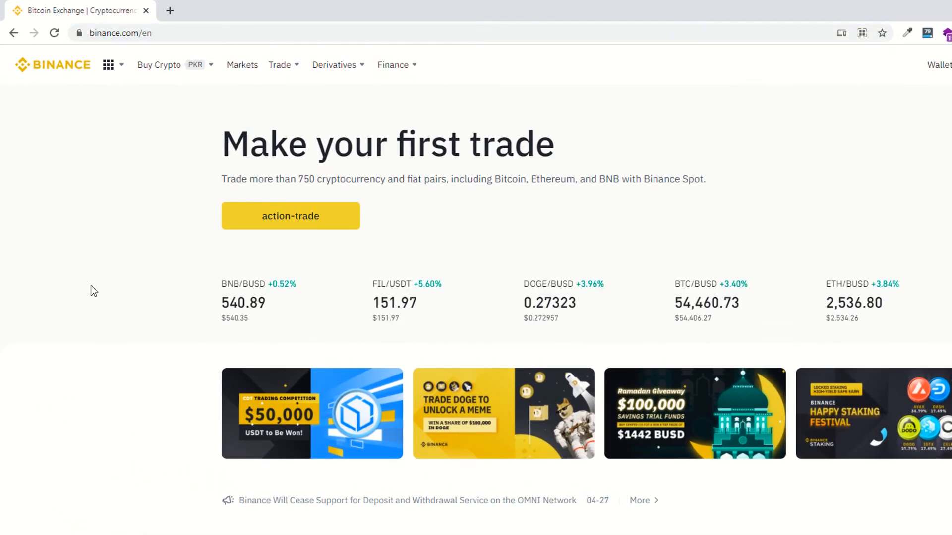
{"action": "mouse_move", "coordinate": [91, 282]}
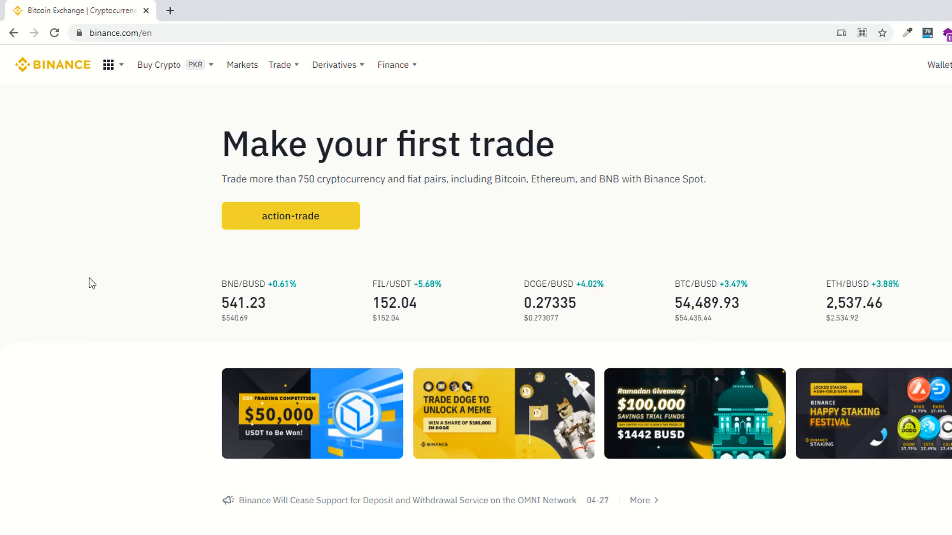
{"action": "left_click_drag", "start_coordinate": [304, 179], "coordinate": [449, 179]}
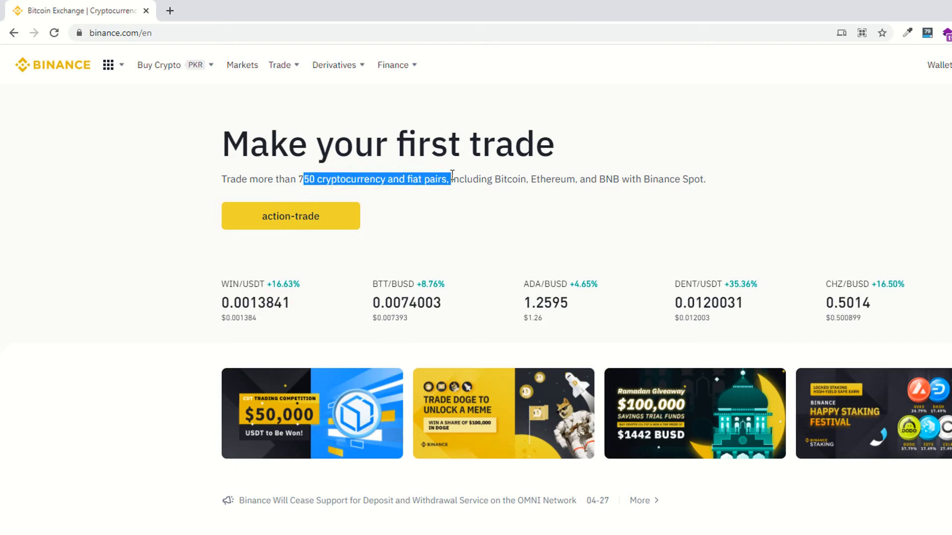
{"action": "left_click", "coordinate": [426, 217]}
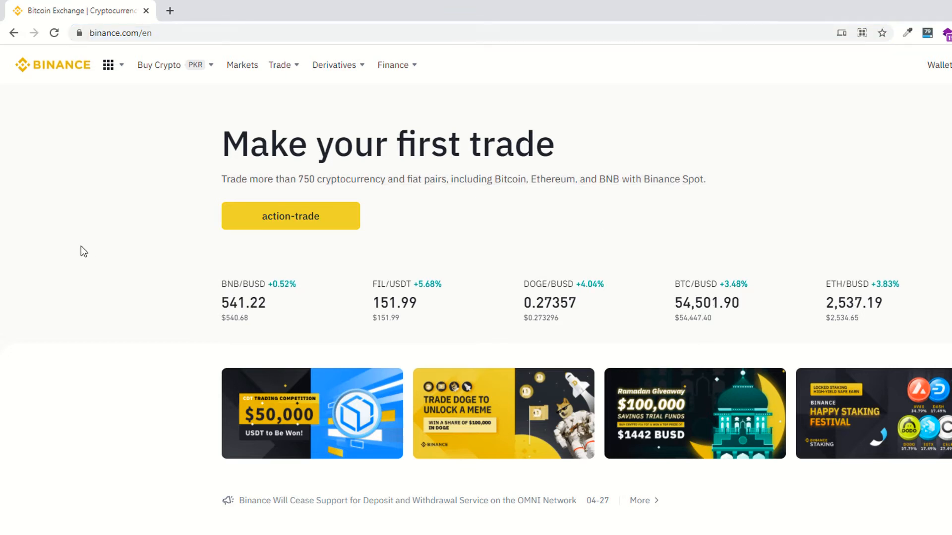
{"action": "mouse_move", "coordinate": [87, 248]}
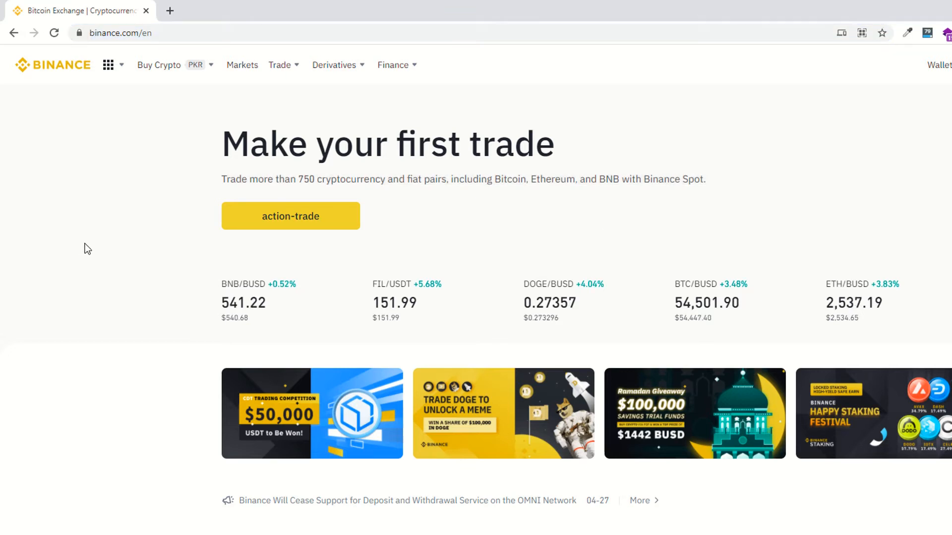
{"action": "left_click", "coordinate": [669, 102]}
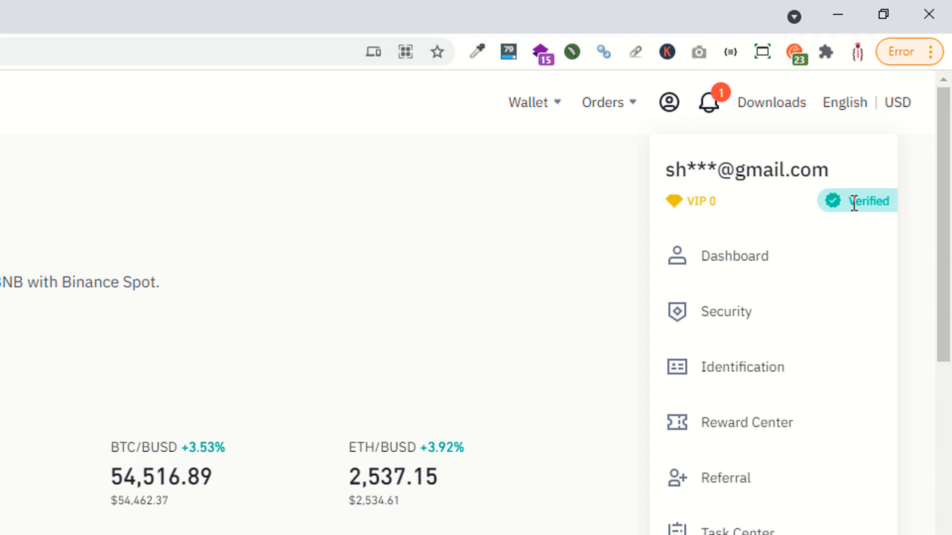
{"action": "double_click", "coordinate": [871, 202]}
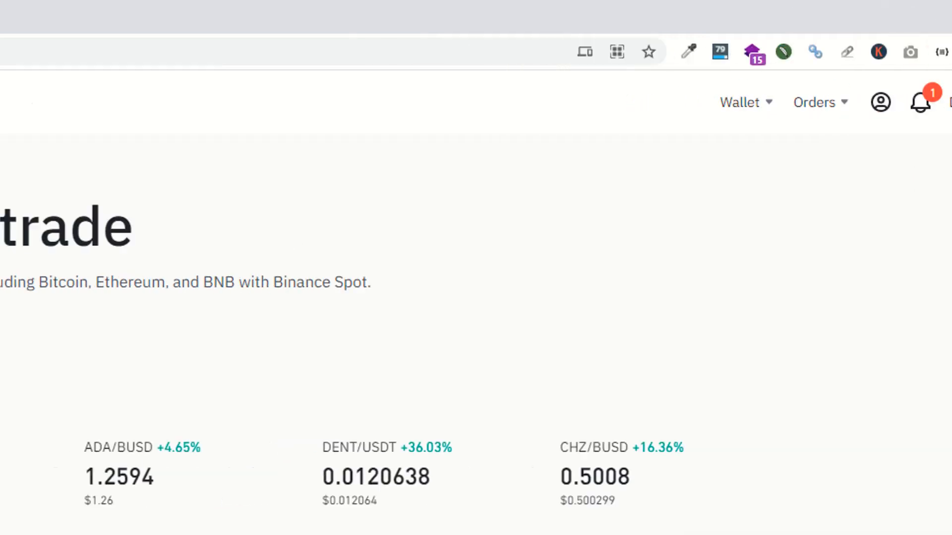
- Go to the Buy Crypto page via the Trade menu and reopen the trading options
{"action": "left_click", "coordinate": [440, 102]}
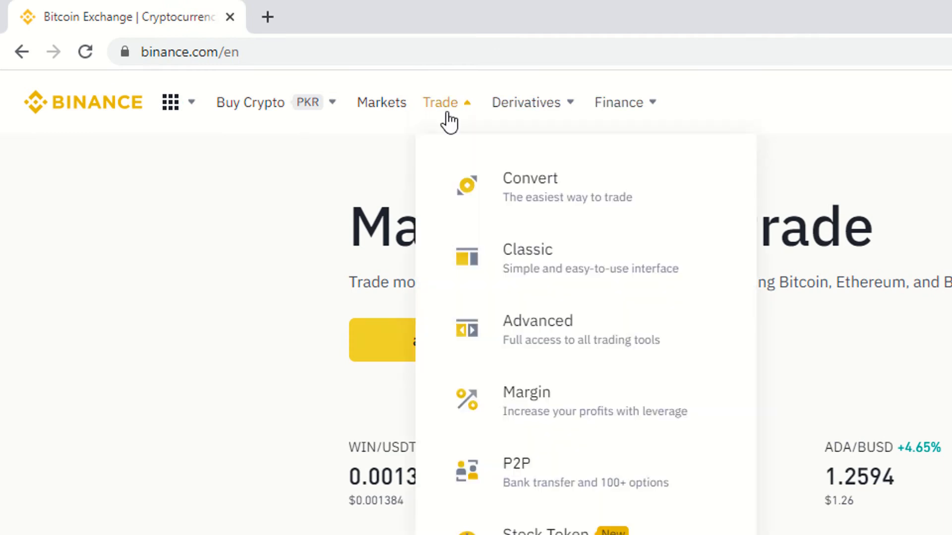
{"action": "left_click", "coordinate": [530, 186]}
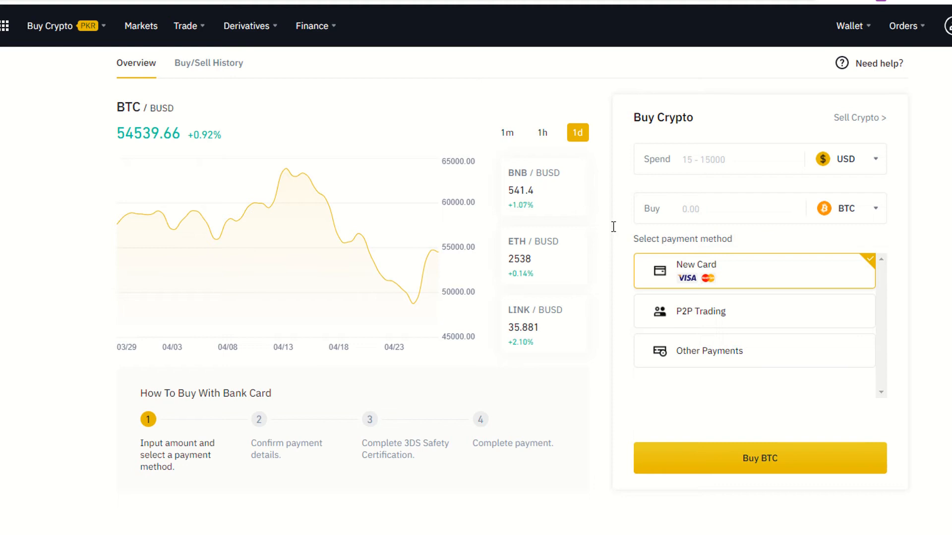
{"action": "left_click", "coordinate": [186, 25]}
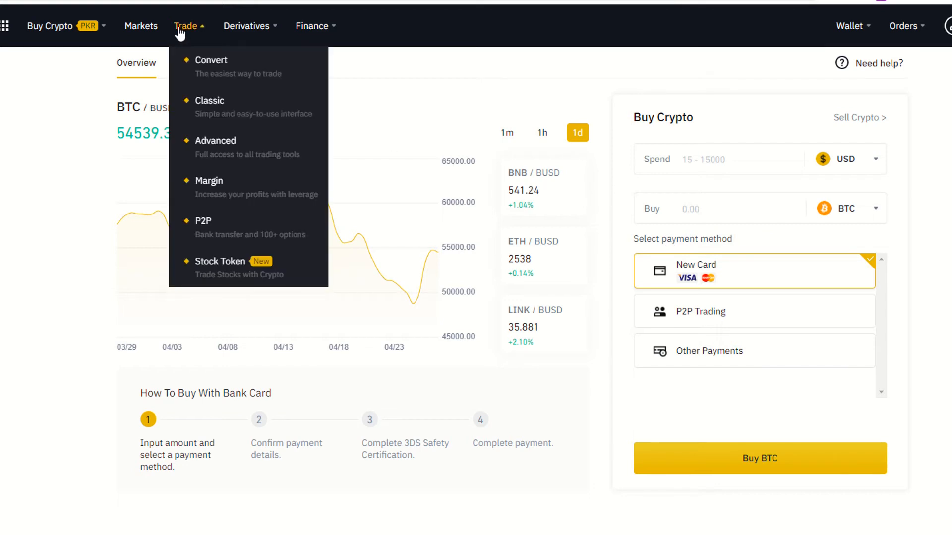
{"action": "mouse_move", "coordinate": [224, 87]}
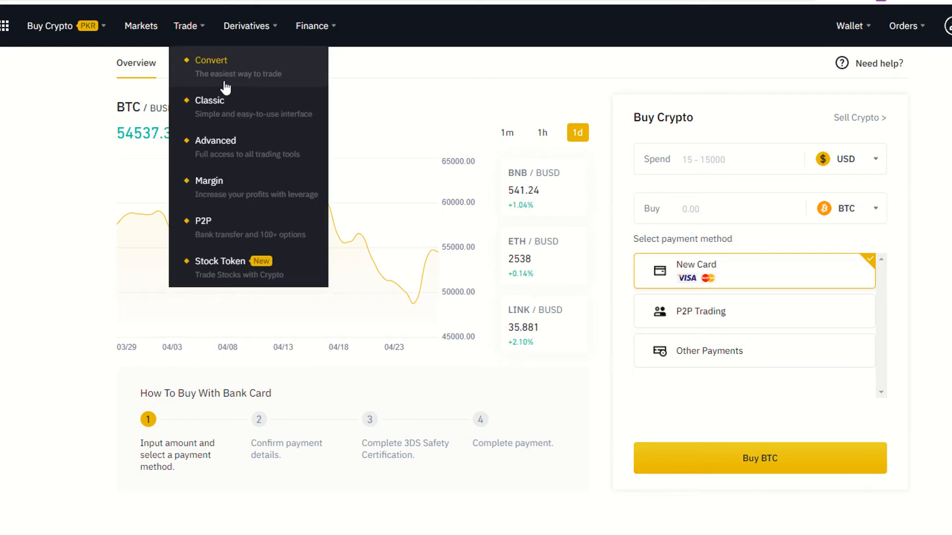
- On the Convert portal, enter 13 USDT to convert and choose TRX as the received coin
{"action": "left_click", "coordinate": [211, 61]}
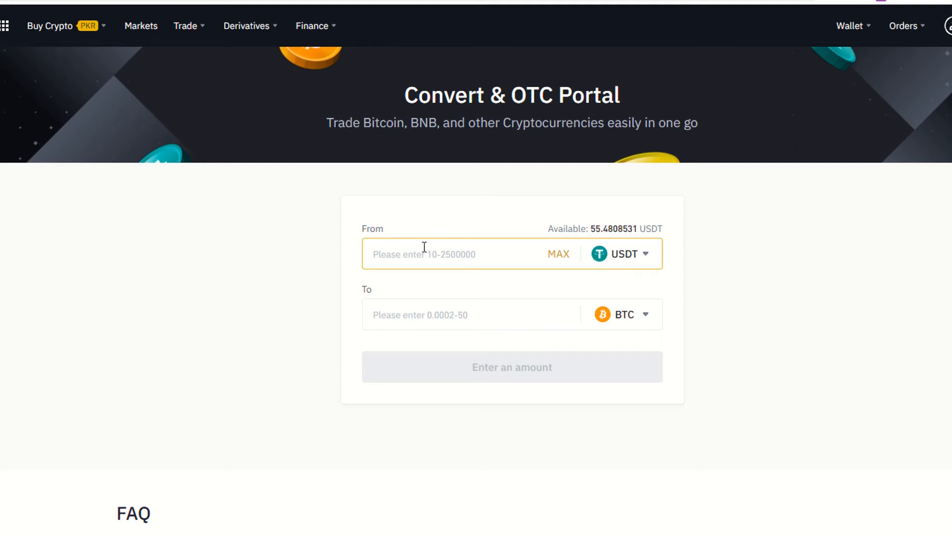
{"action": "type", "text": "13"}
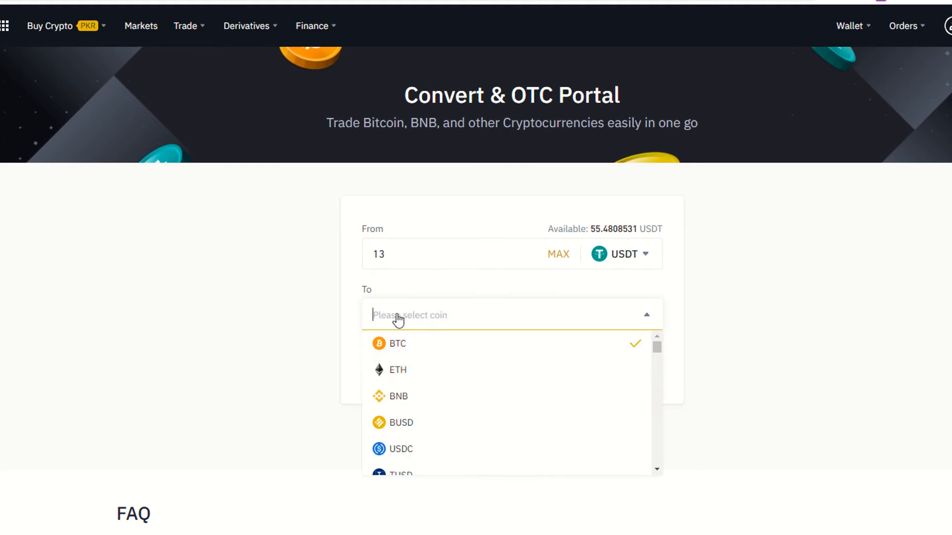
{"action": "type", "text": "tr"}
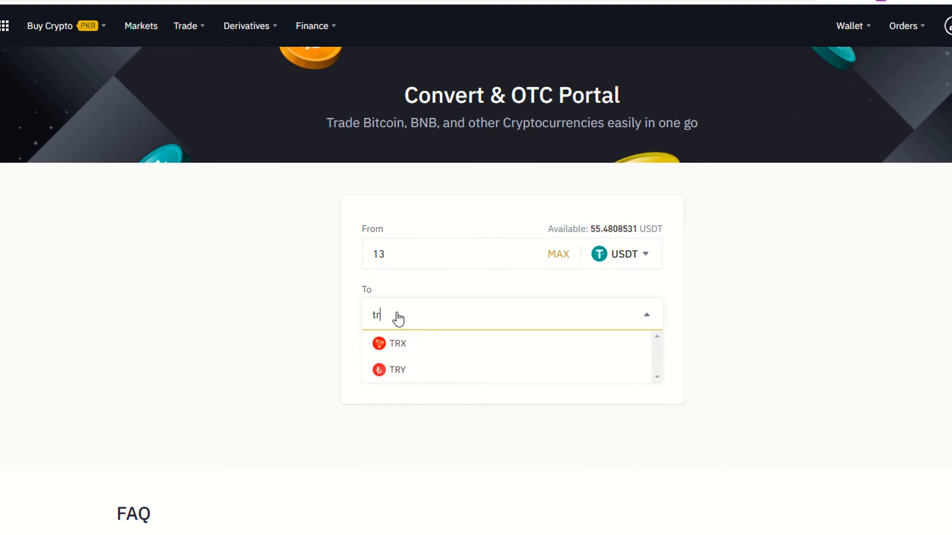
{"action": "left_click", "coordinate": [399, 344]}
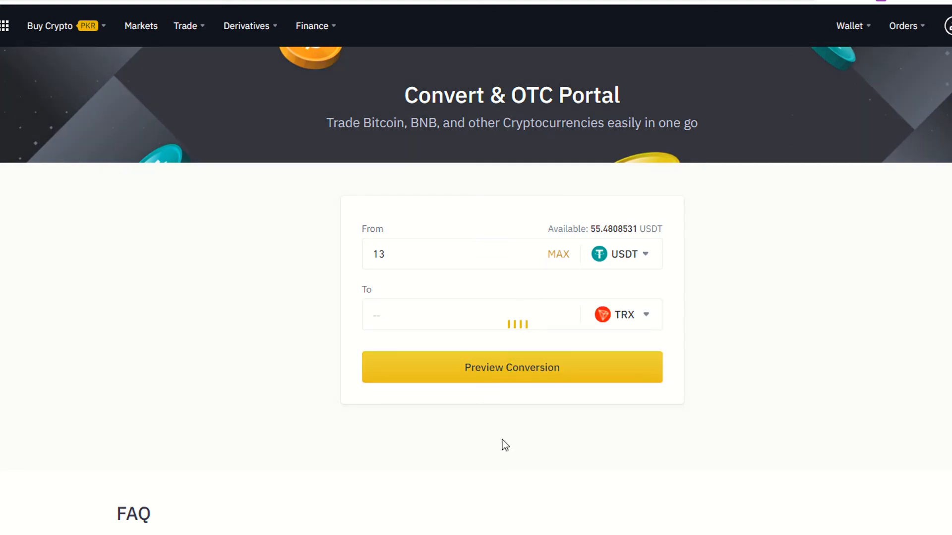
- Preview and confirm the 13 USDT to ~104.71 TRX conversion, then view its status
{"action": "left_click", "coordinate": [511, 367]}
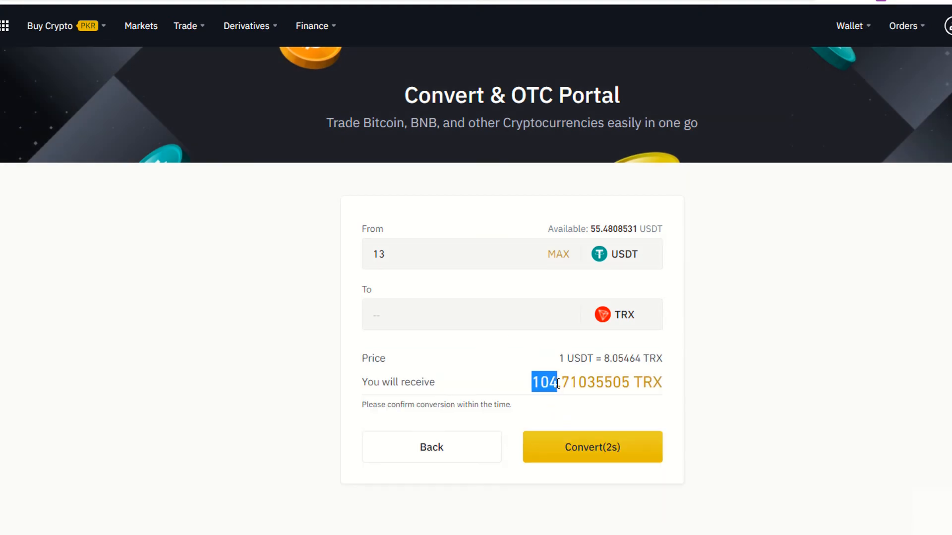
{"action": "left_click", "coordinate": [591, 447]}
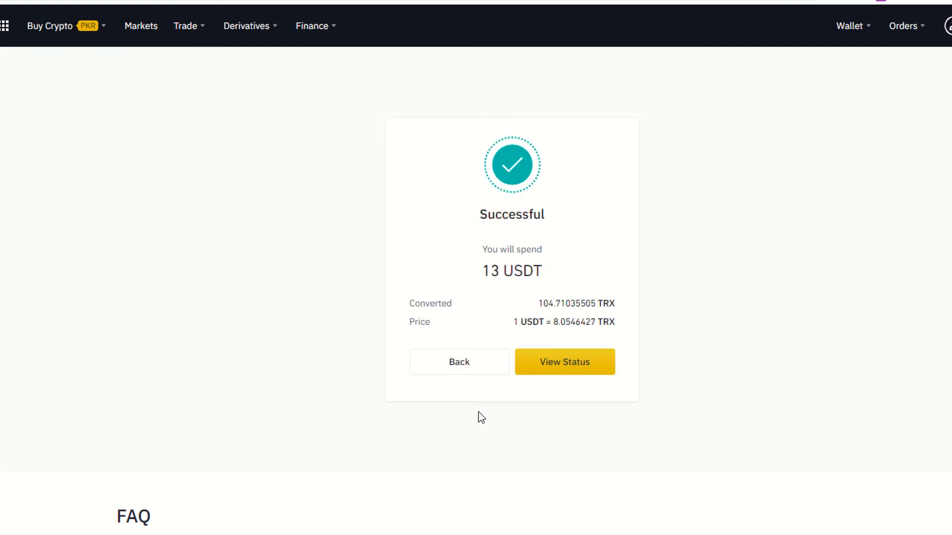
{"action": "left_click", "coordinate": [563, 362]}
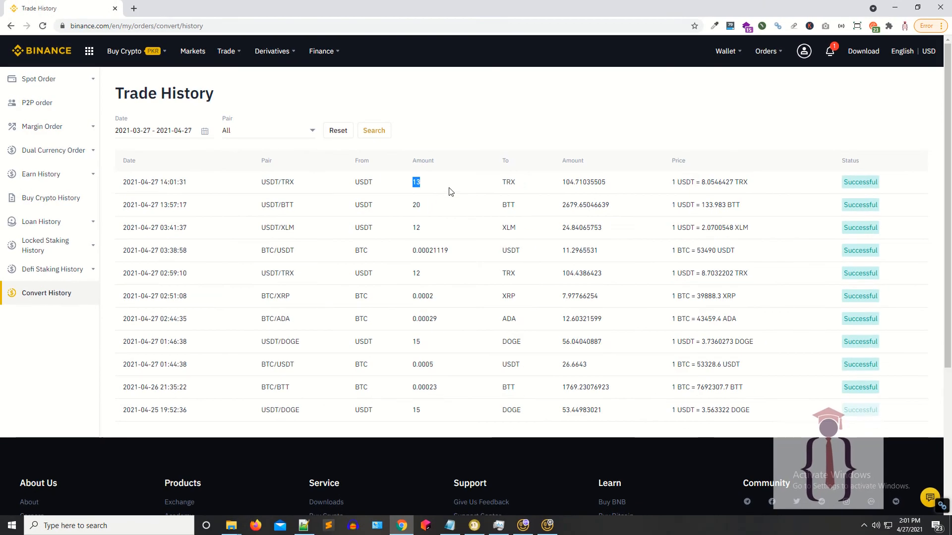
{"action": "mouse_move", "coordinate": [458, 192]}
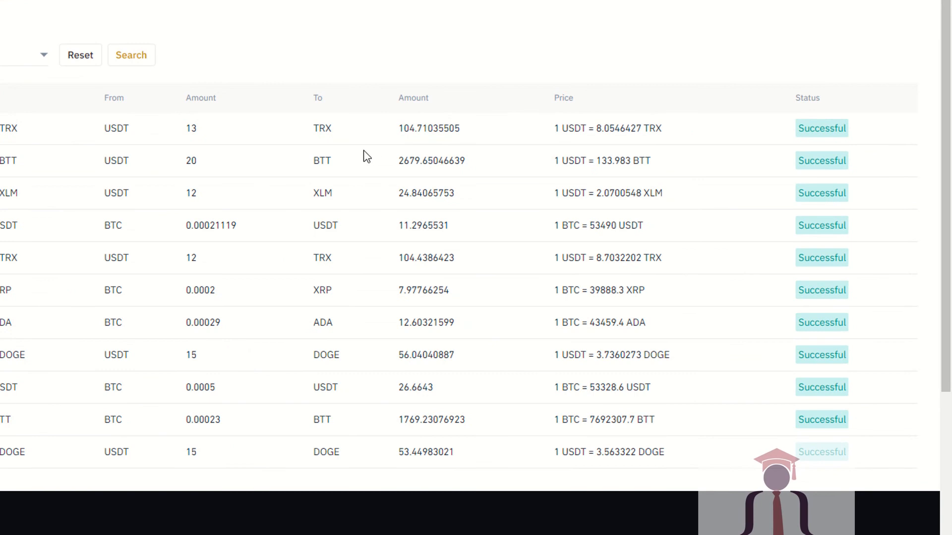
- Highlight the 13 USDT to TRX conversion's Successful status in Convert History
{"action": "double_click", "coordinate": [116, 128]}
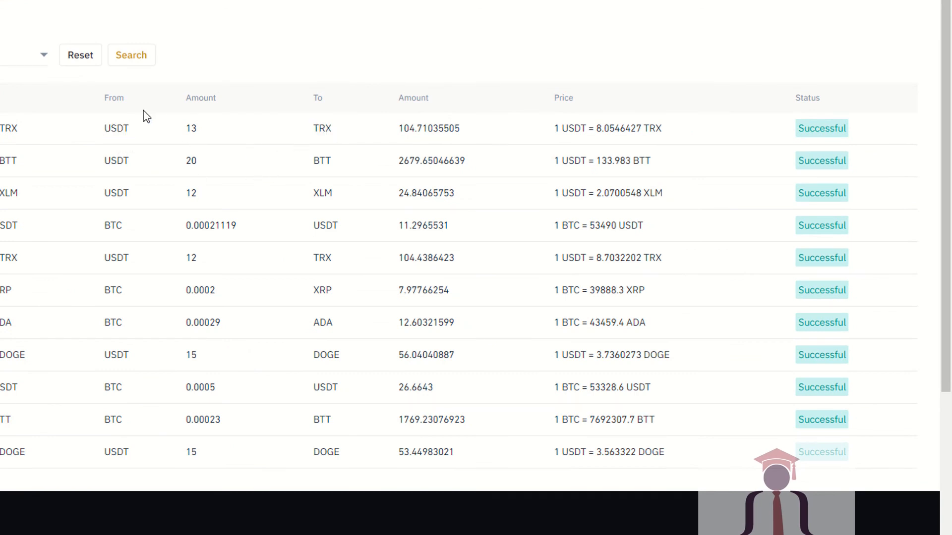
{"action": "mouse_move", "coordinate": [306, 132]}
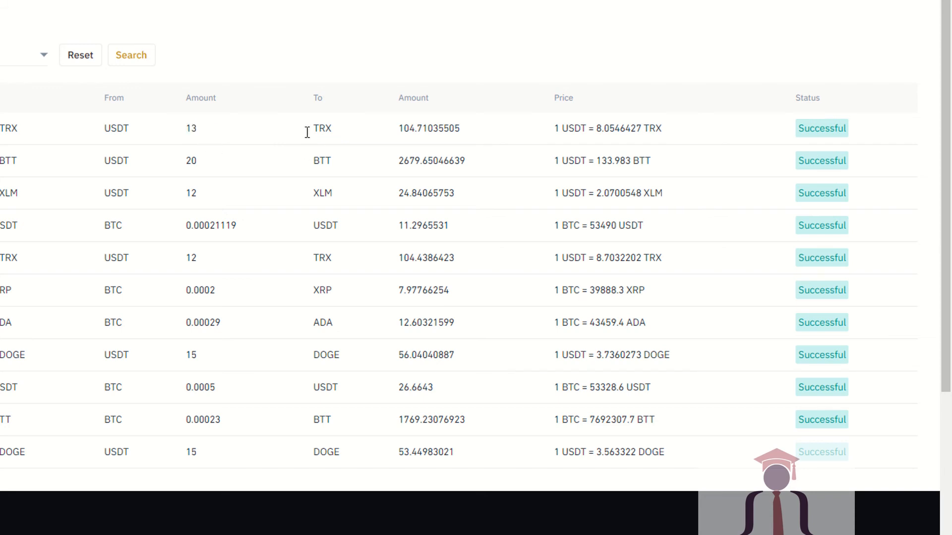
{"action": "double_click", "coordinate": [429, 128]}
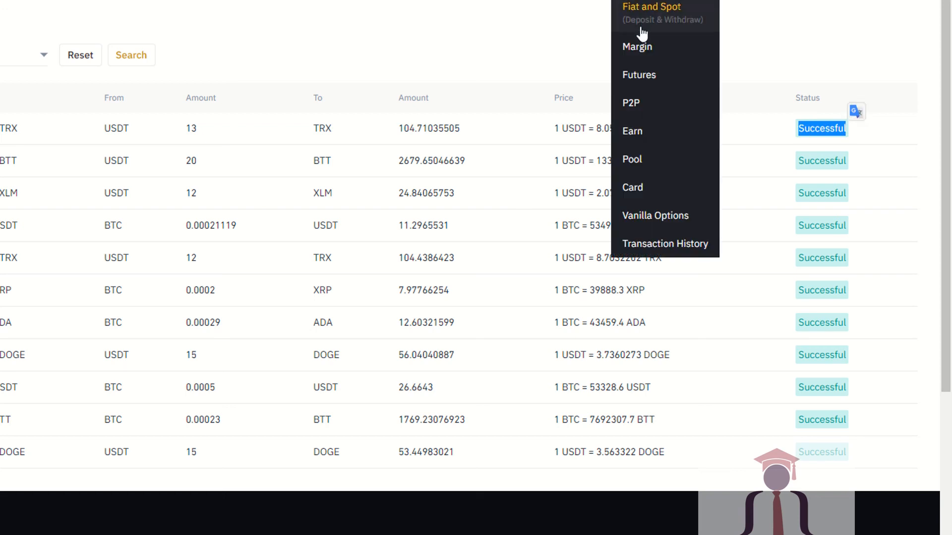
- Open the Fiat and Spot wallet and highlight the TRX balance of about 209.15
{"action": "left_click", "coordinate": [650, 12]}
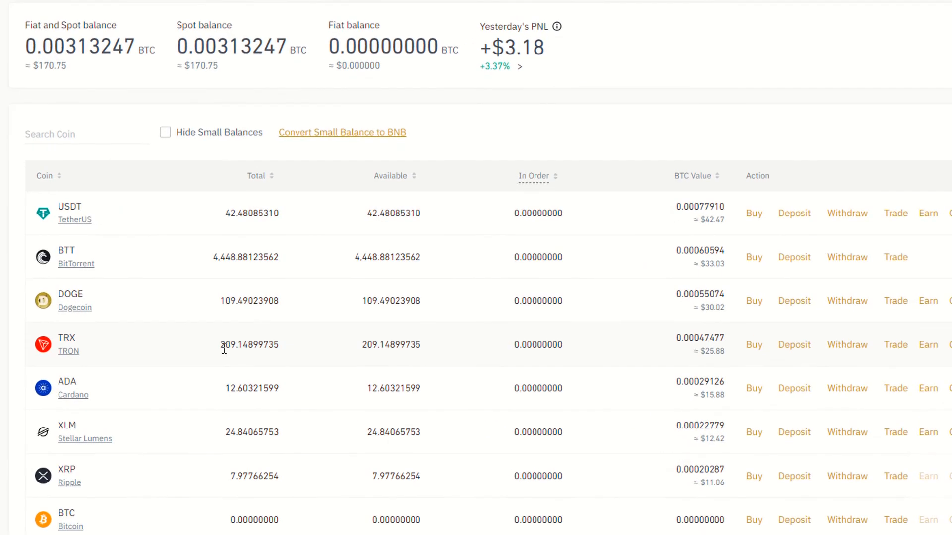
{"action": "double_click", "coordinate": [228, 345]}
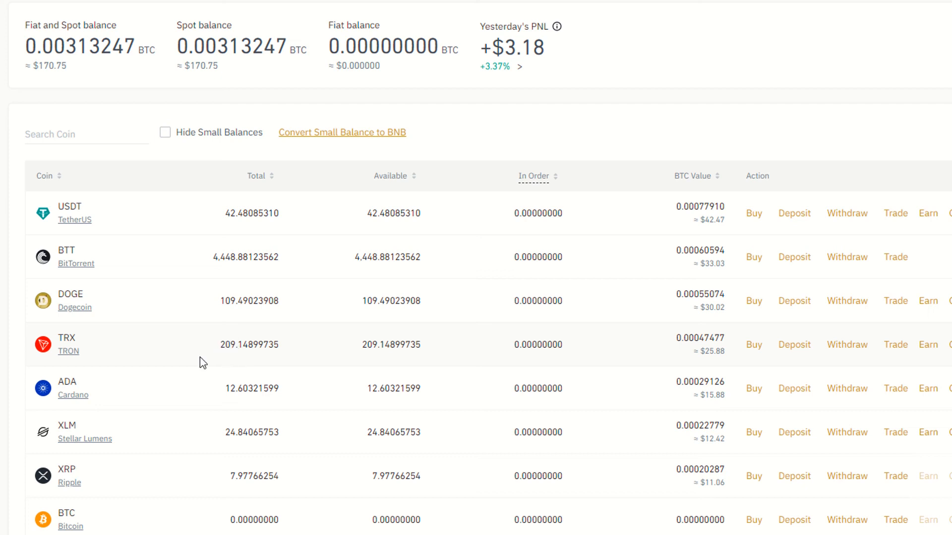
{"action": "scroll", "scroll_direction": "up", "scroll_amount": 3}
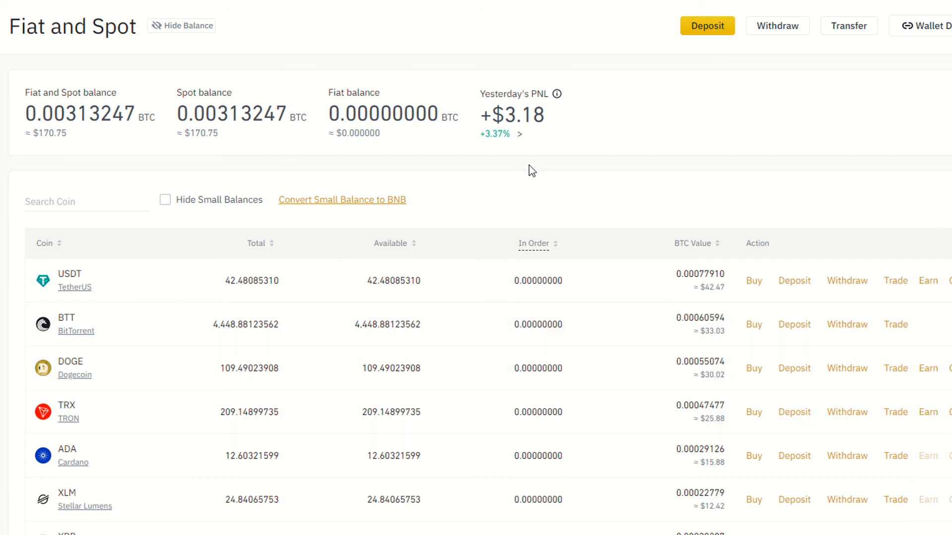
{"action": "mouse_move", "coordinate": [526, 170]}
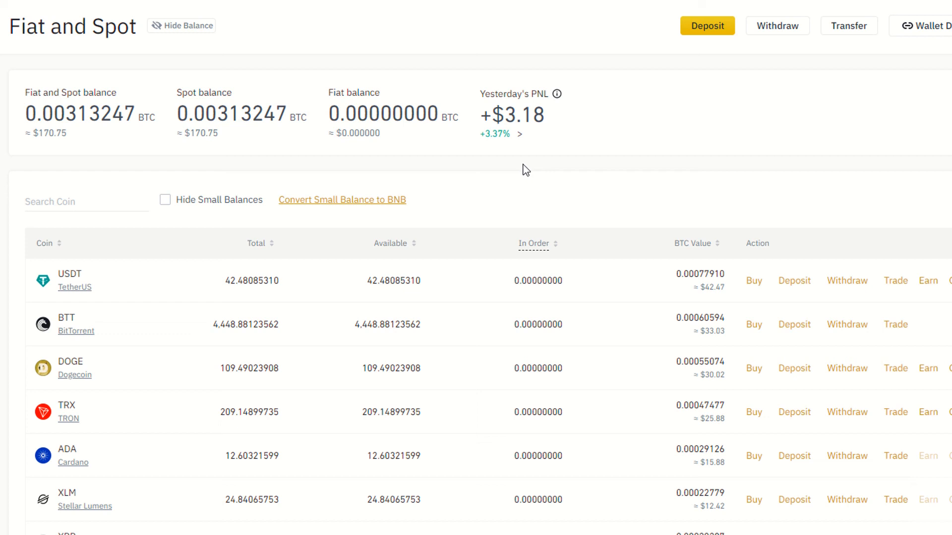
{"action": "mouse_move", "coordinate": [516, 179]}
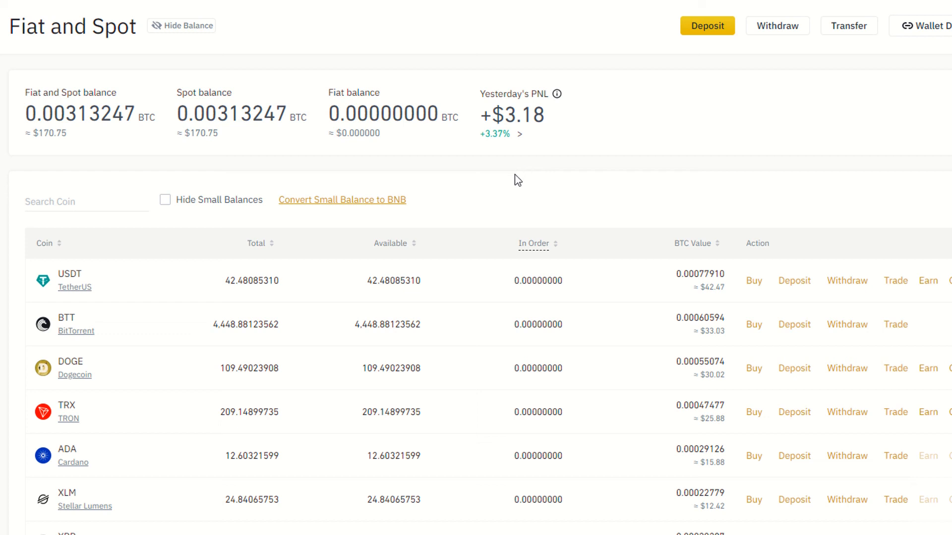